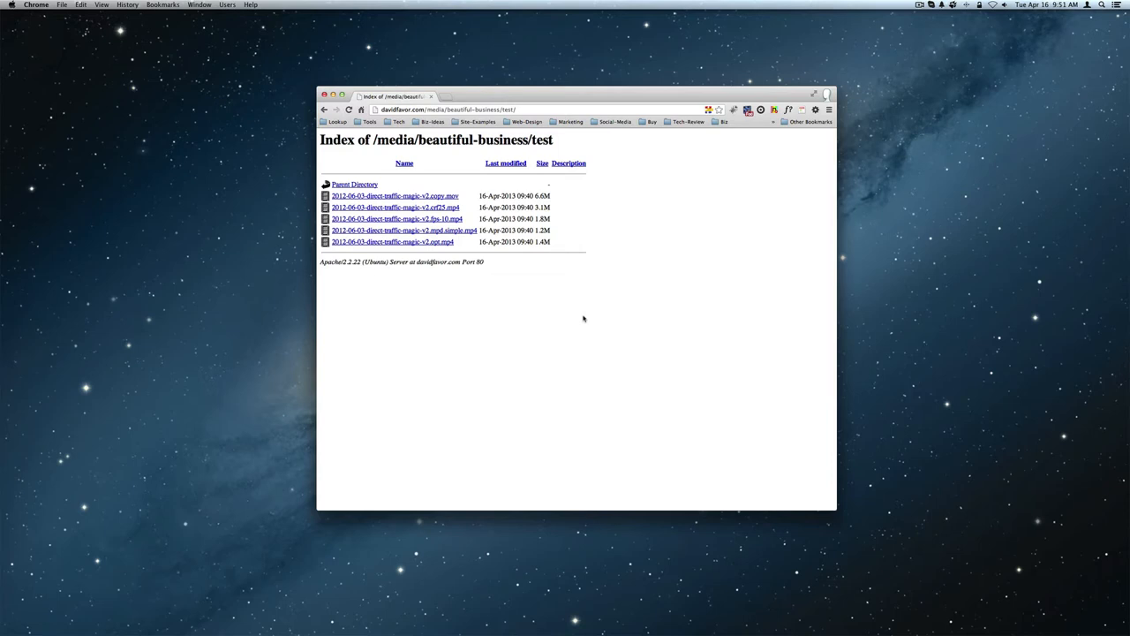
mouse_move(438, 219)
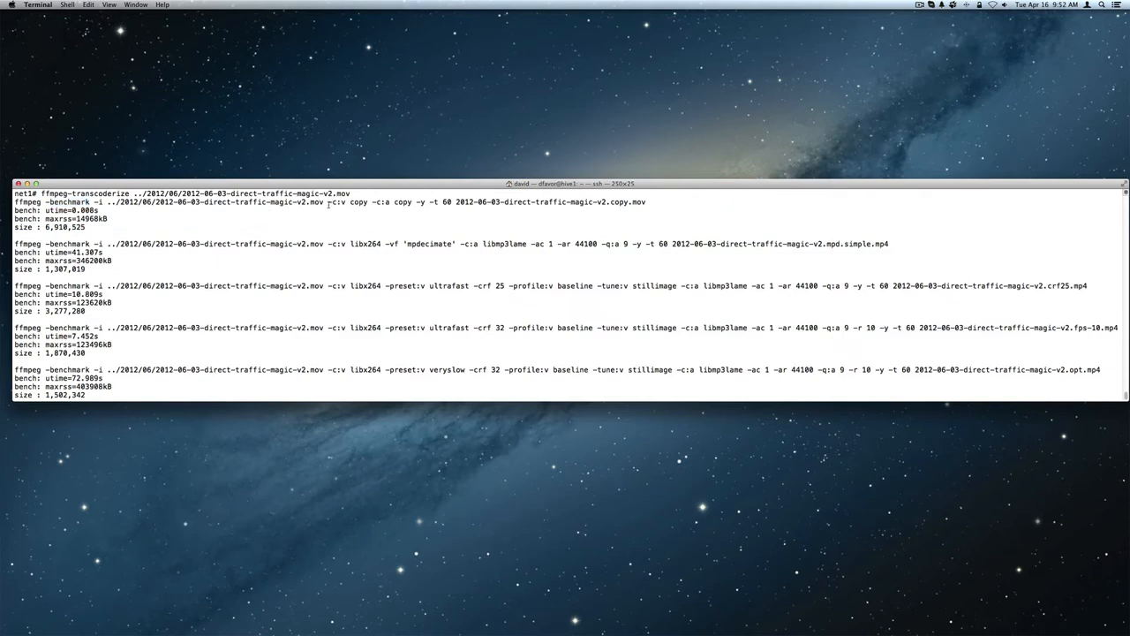
Call out parts of the first recipe, ending on its mpdecimate filter
drag(329, 201, 409, 201)
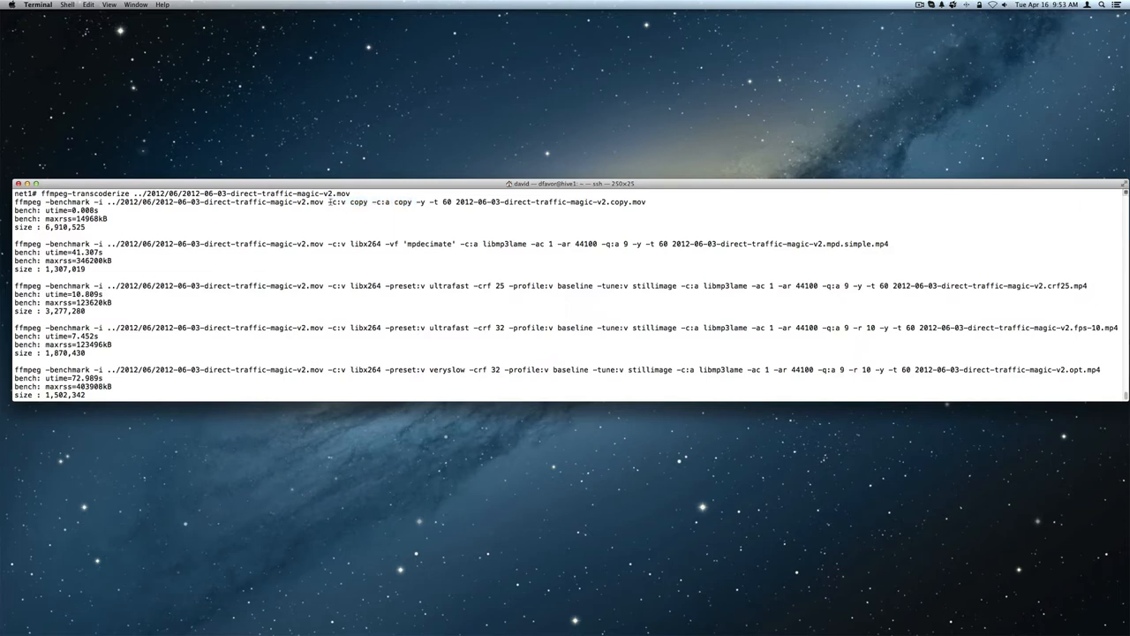
double_click(335, 201)
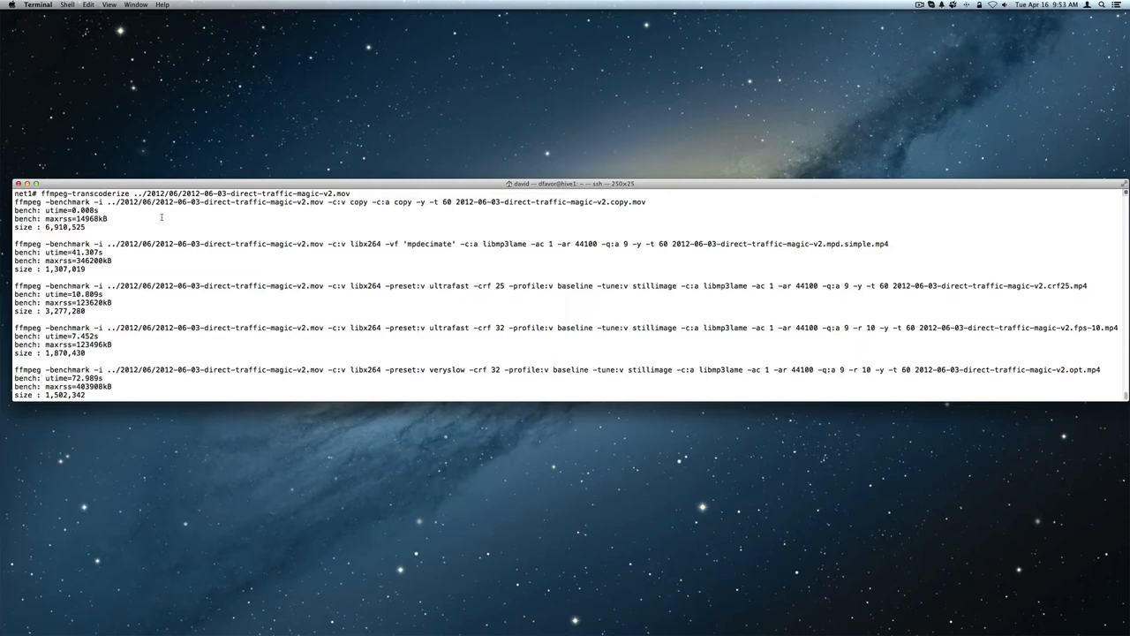
double_click(68, 226)
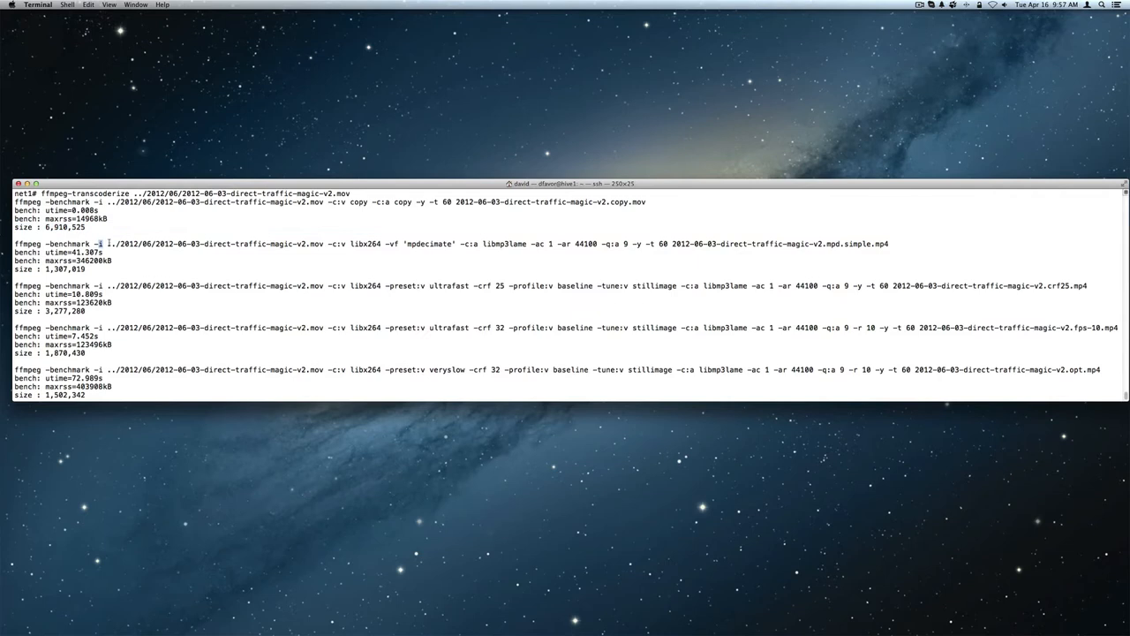
double_click(364, 244)
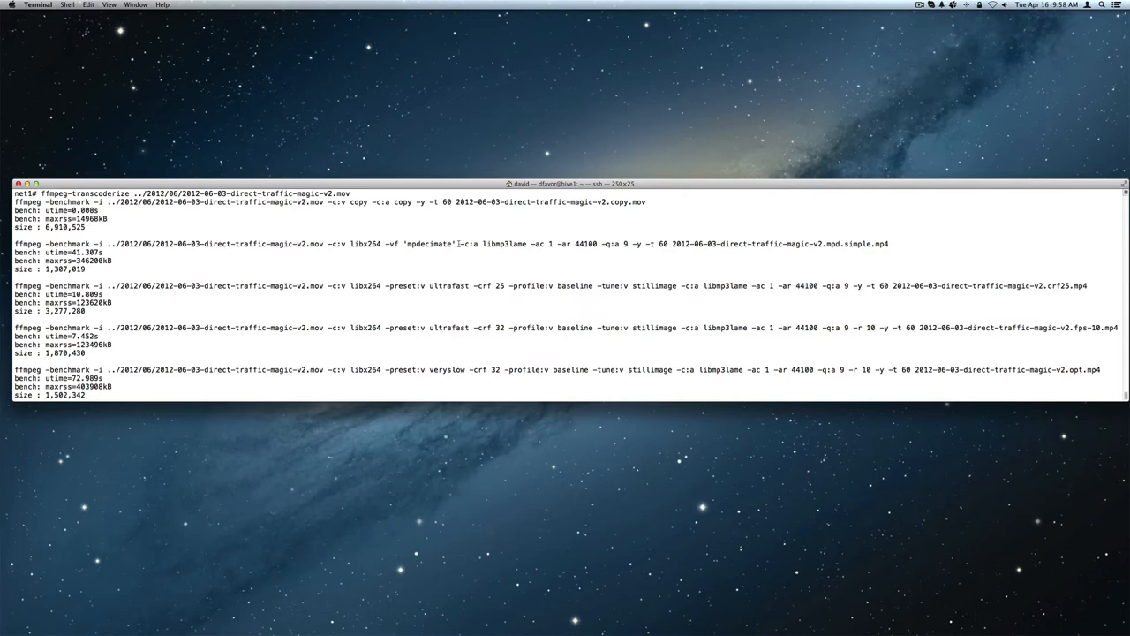
double_click(495, 244)
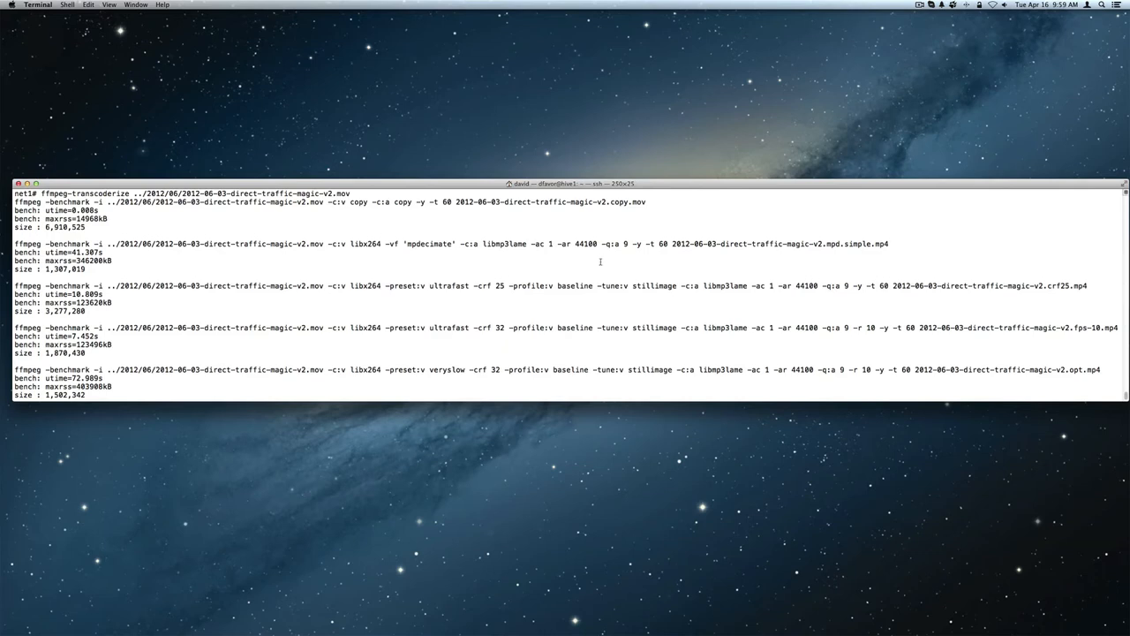
mouse_move(424, 269)
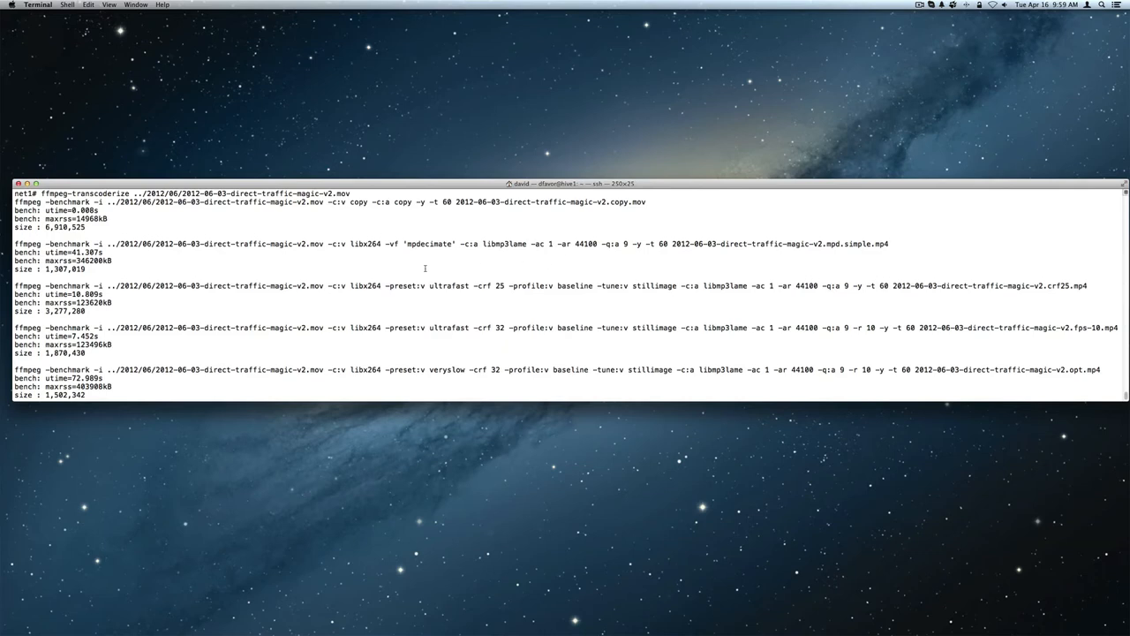
mouse_move(373, 227)
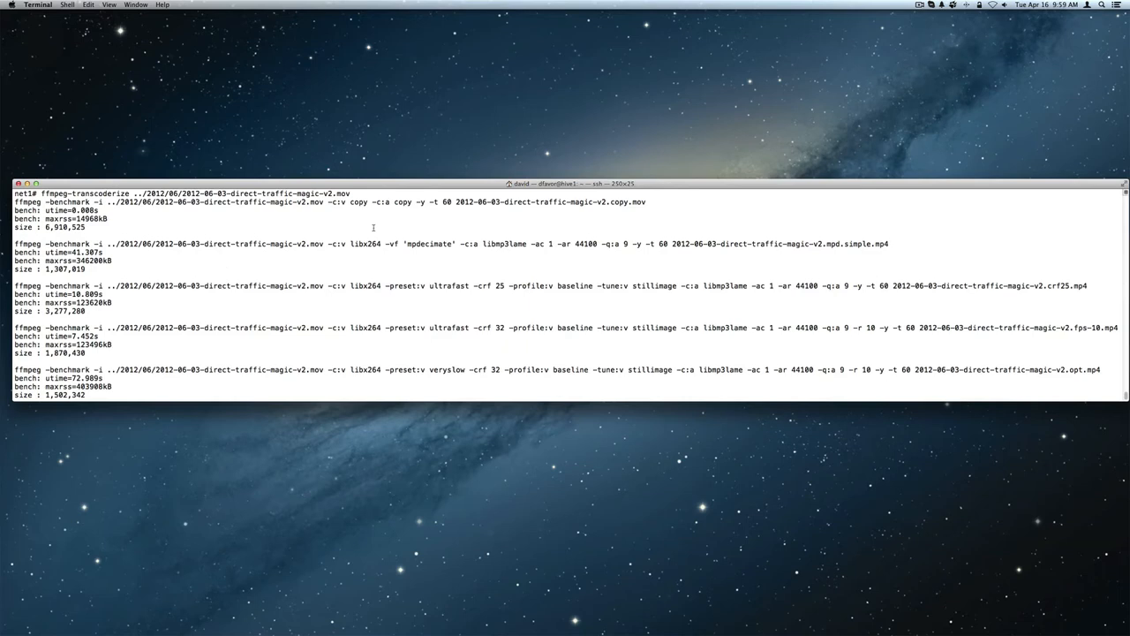
drag(385, 244, 460, 244)
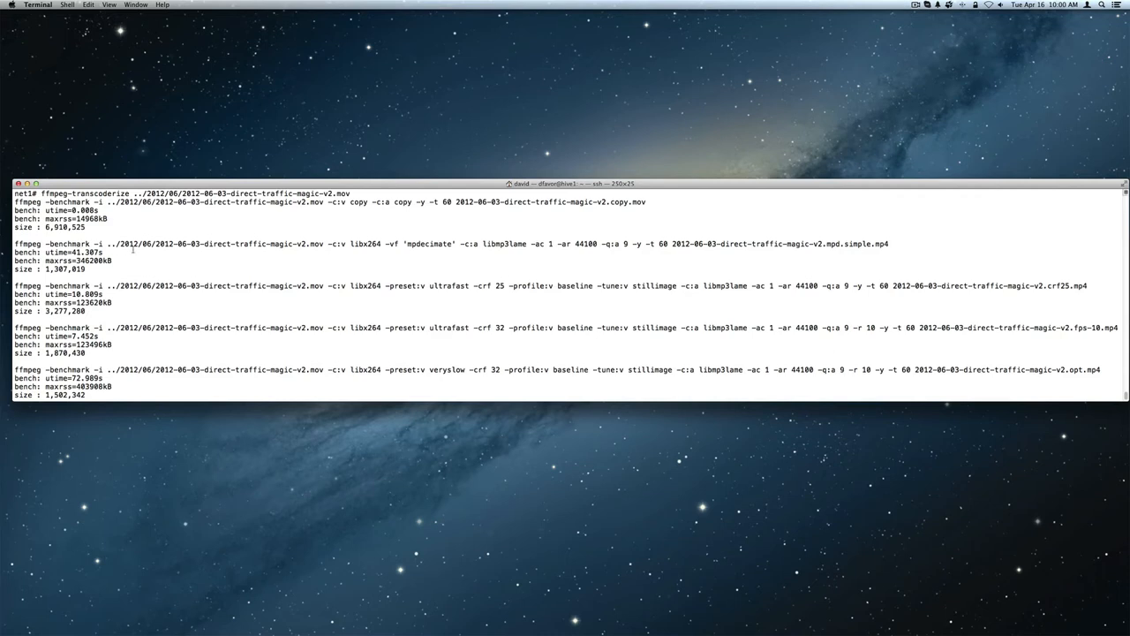
double_click(431, 244)
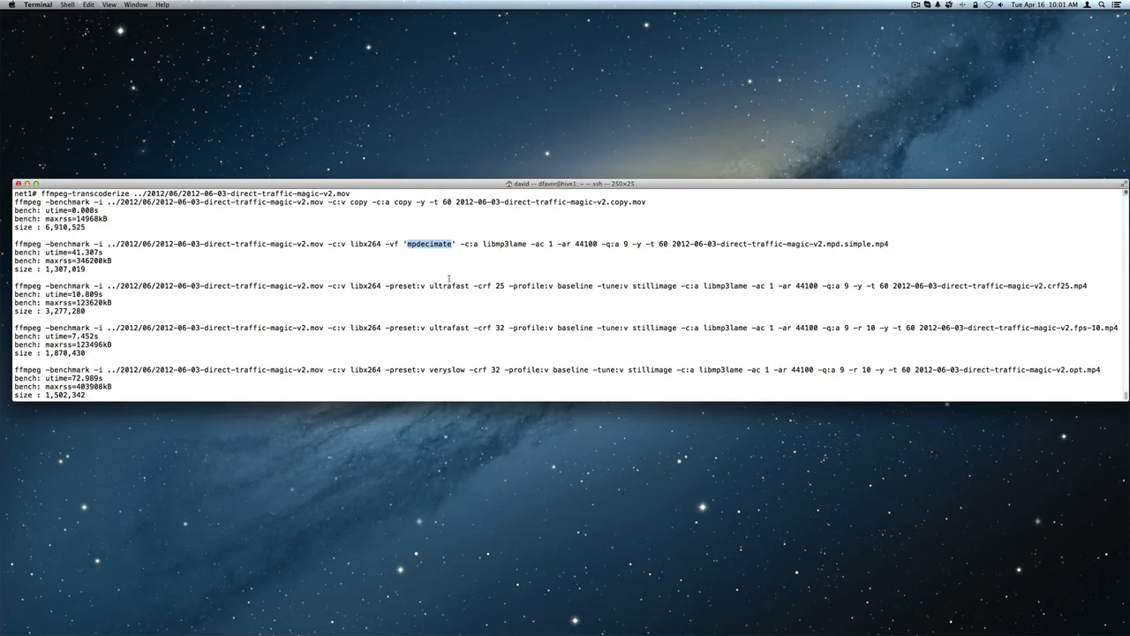
Call out the ultrafast preset, -profile:v baseline and libmp3lame codec in the following recipes
double_click(449, 286)
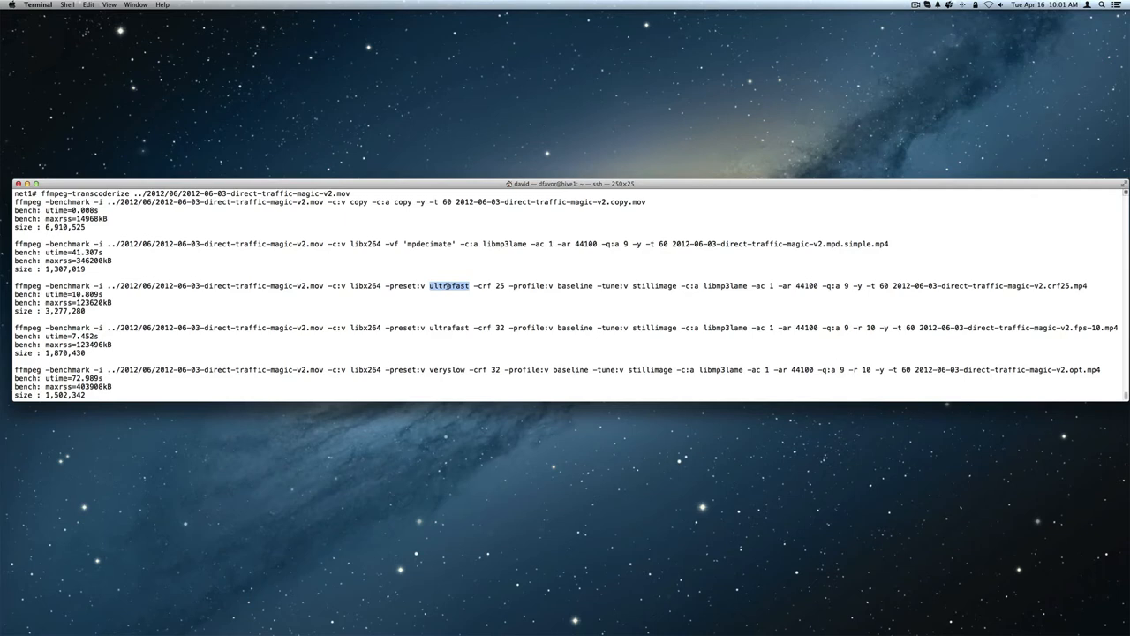
mouse_move(502, 286)
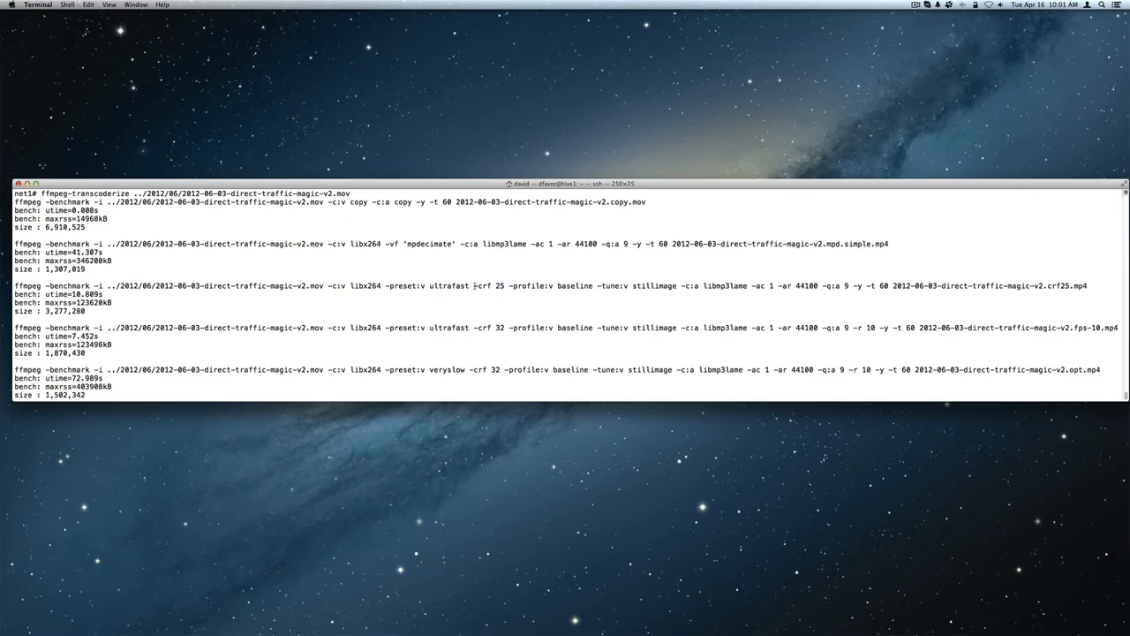
double_click(491, 287)
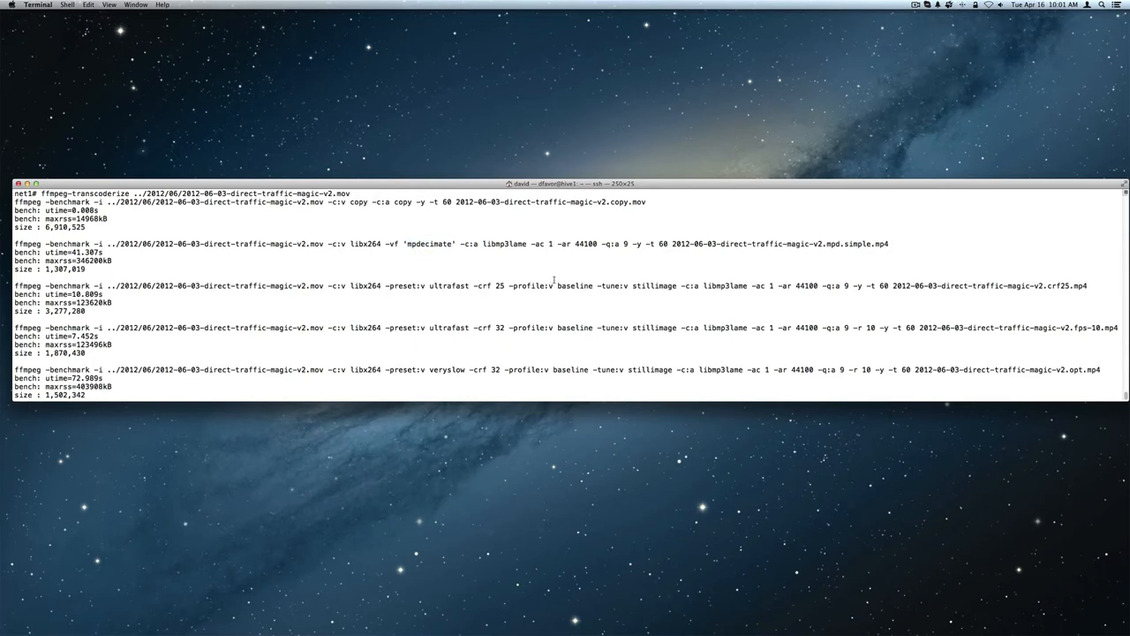
double_click(569, 287)
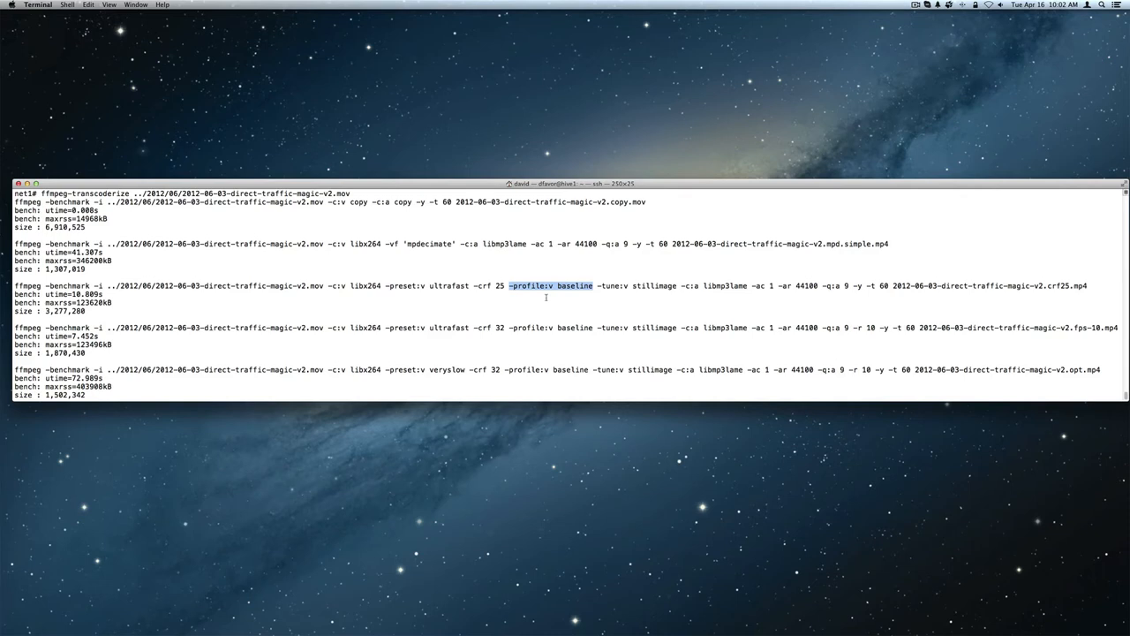
mouse_move(393, 297)
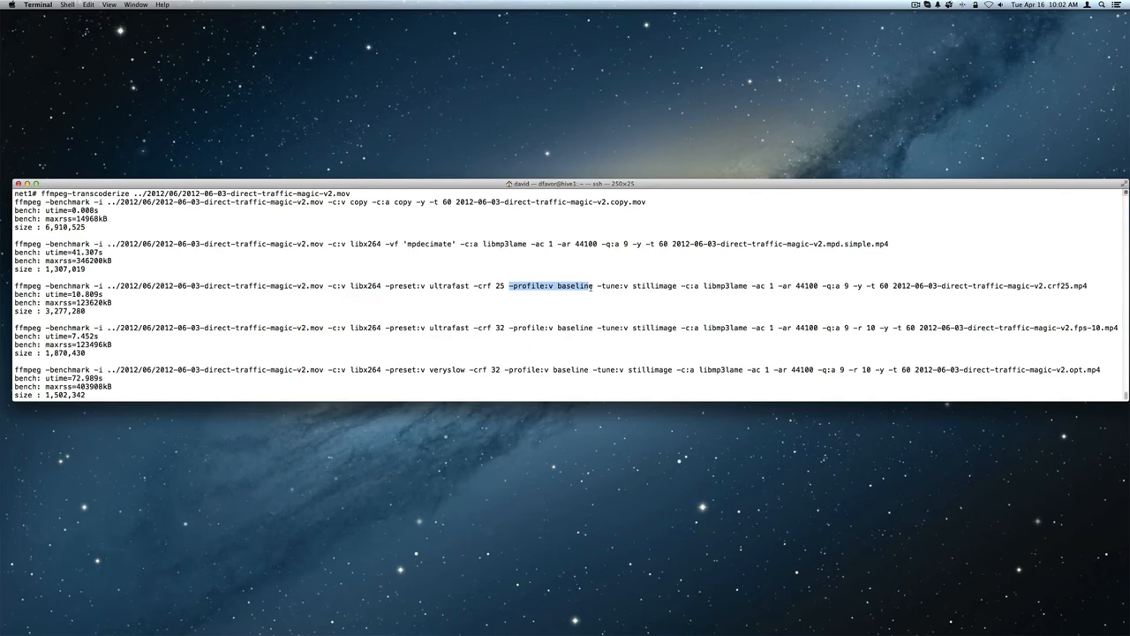
click(551, 287)
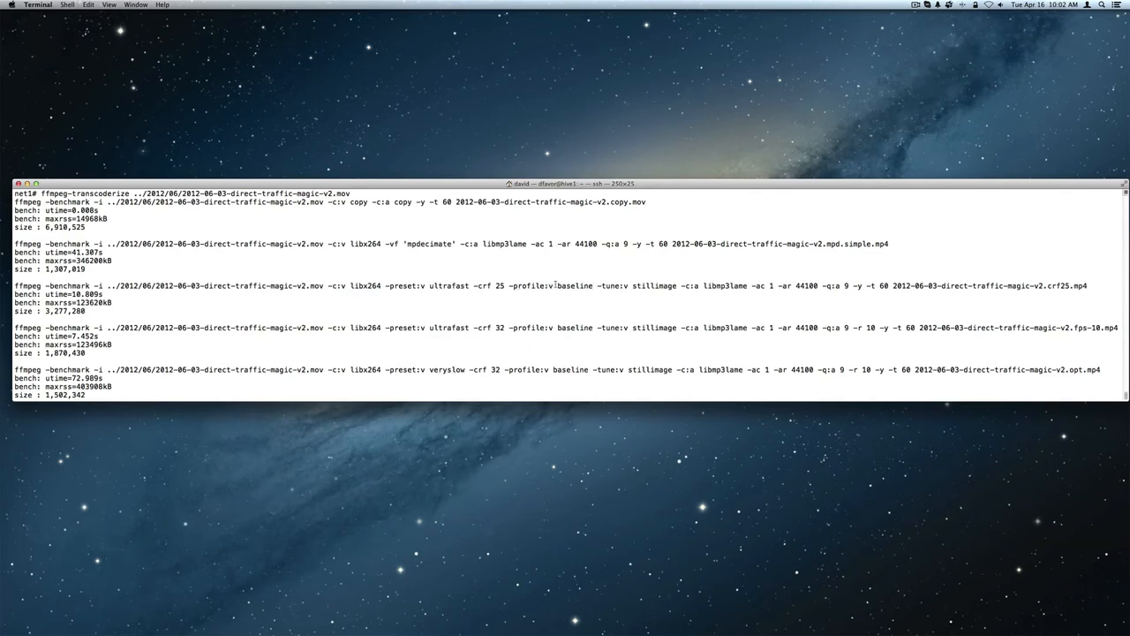
double_click(576, 286)
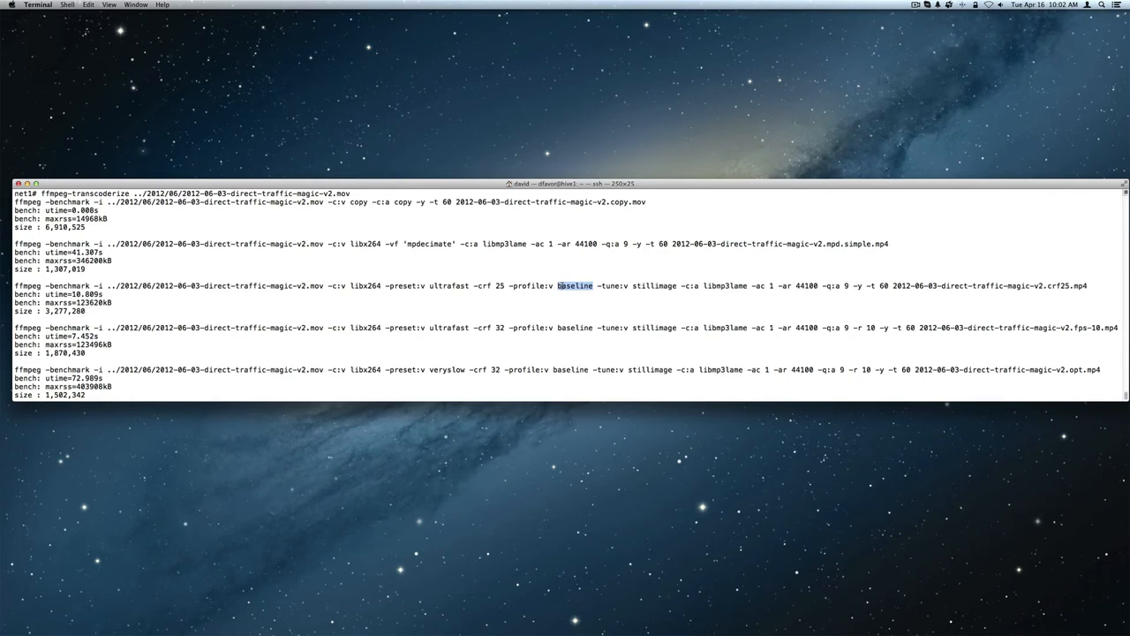
mouse_move(615, 279)
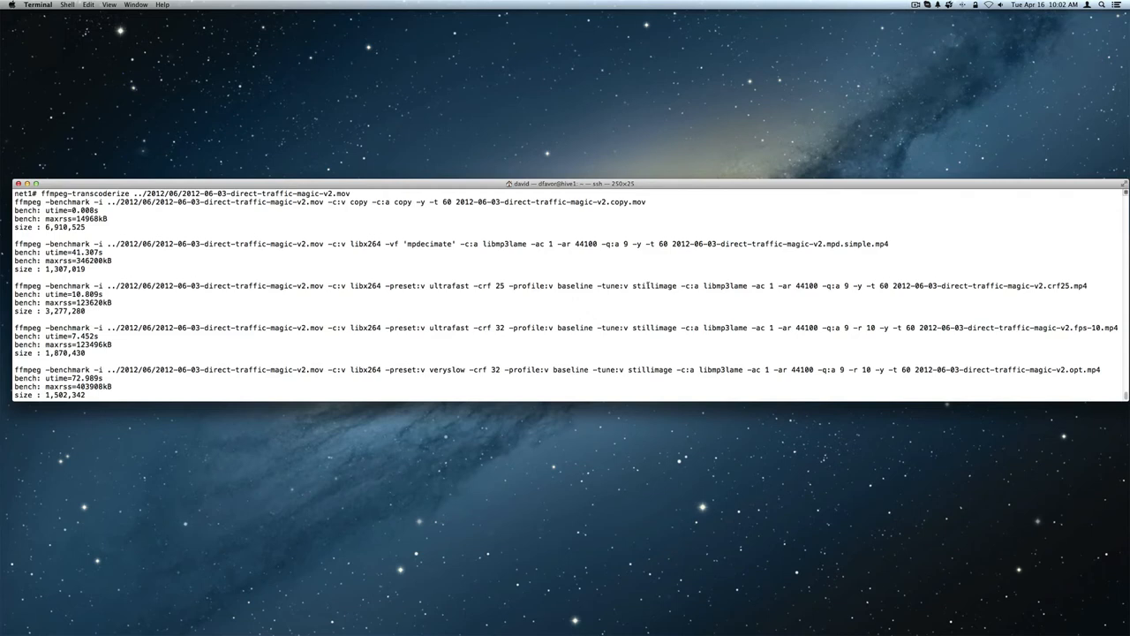
double_click(653, 286)
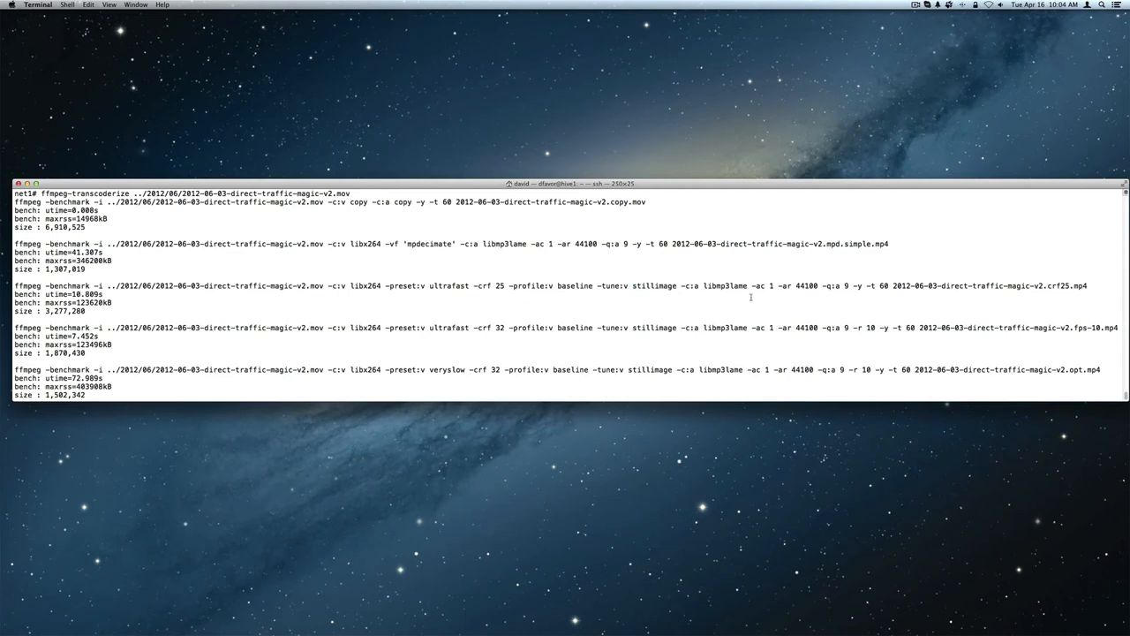
double_click(724, 286)
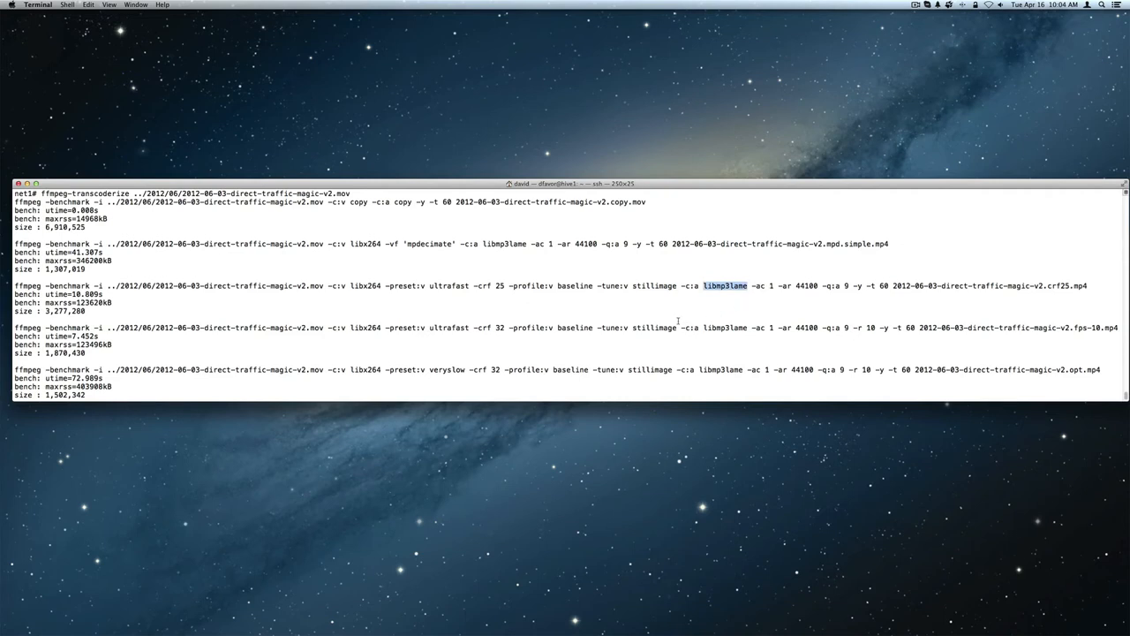
mouse_move(366, 285)
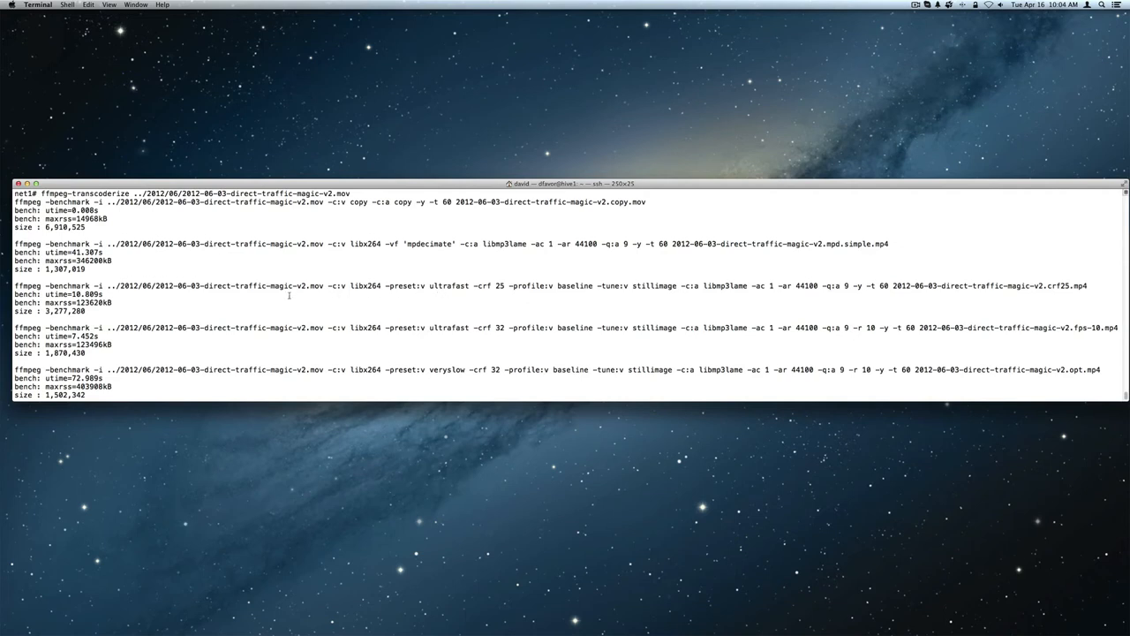
mouse_move(442, 284)
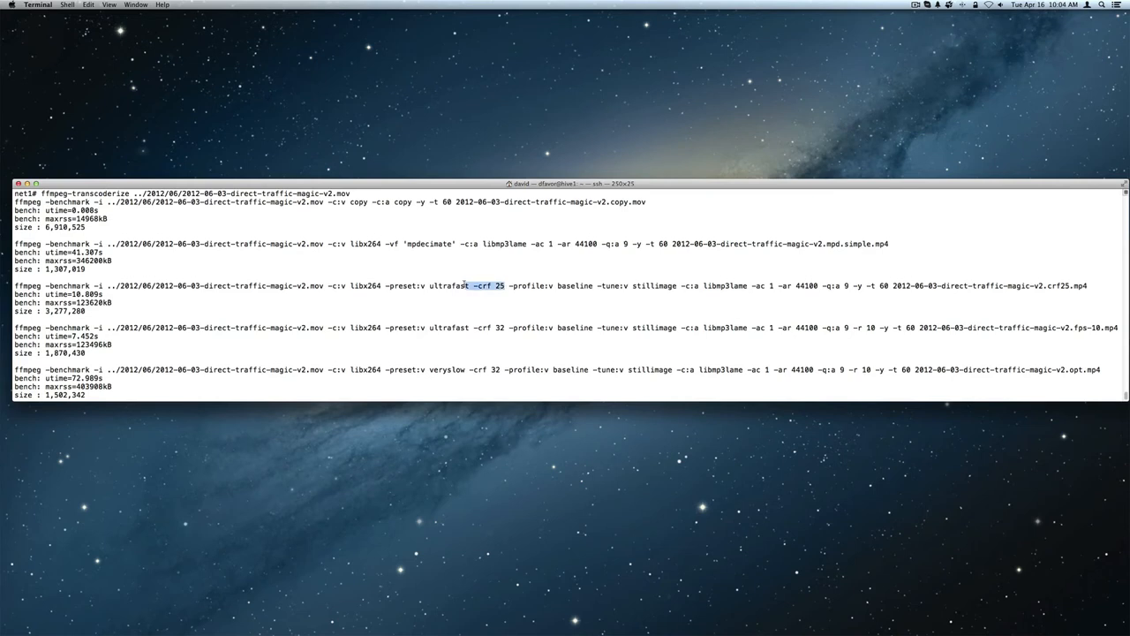
mouse_move(505, 327)
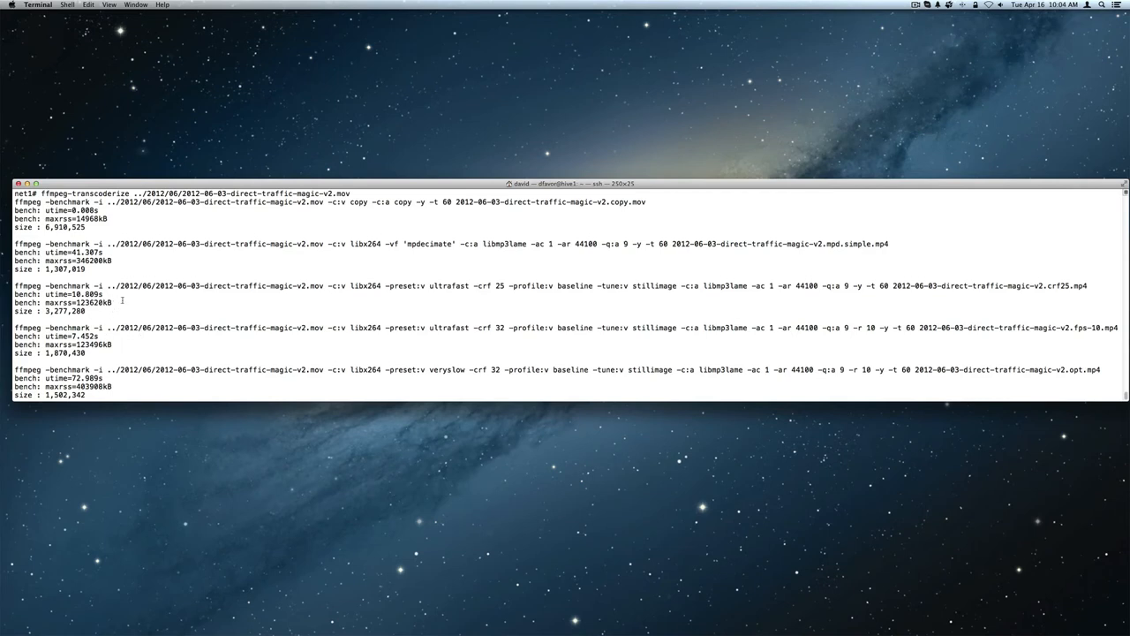
mouse_move(113, 315)
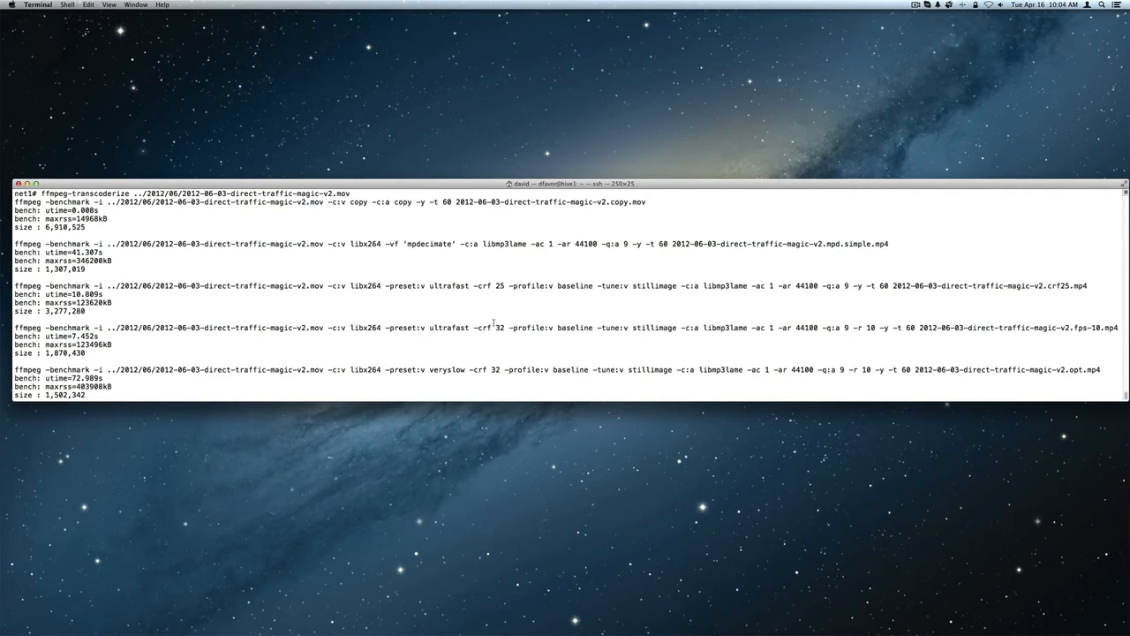
mouse_move(445, 327)
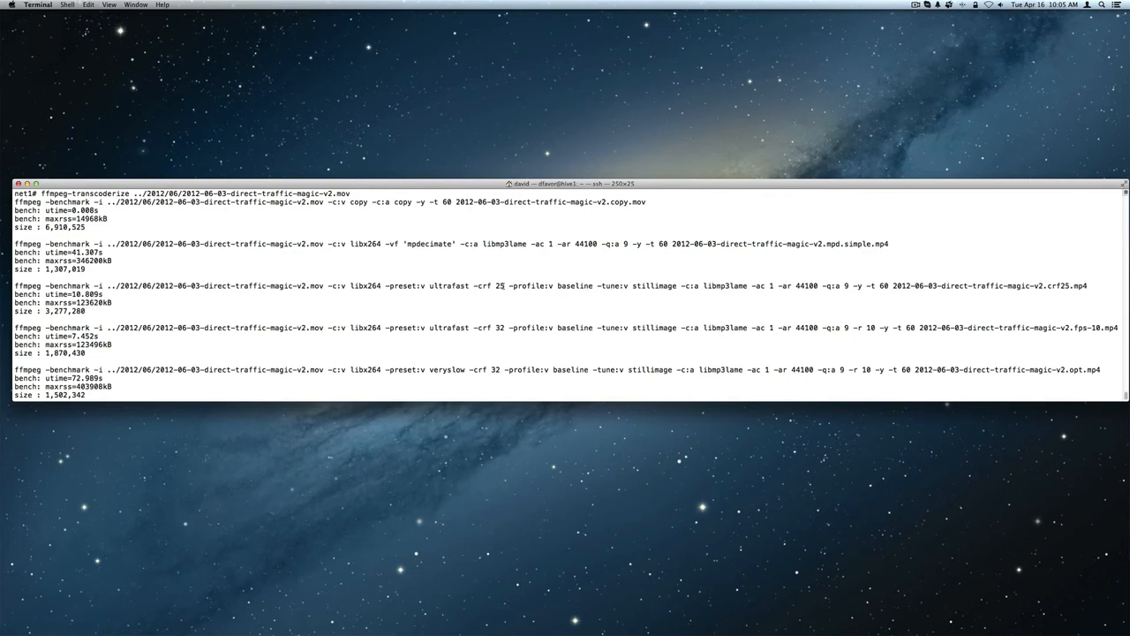
Compare the crf 32 and crf 25 output sizes, the veryslow encoding time and the full crf 32 command
double_click(491, 286)
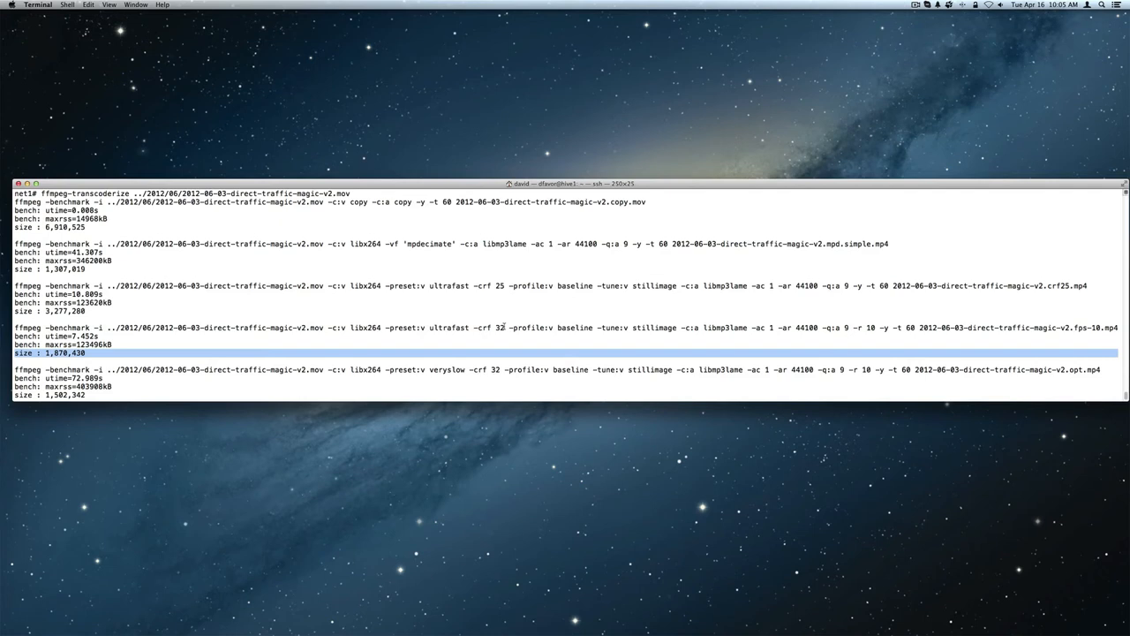
double_click(491, 327)
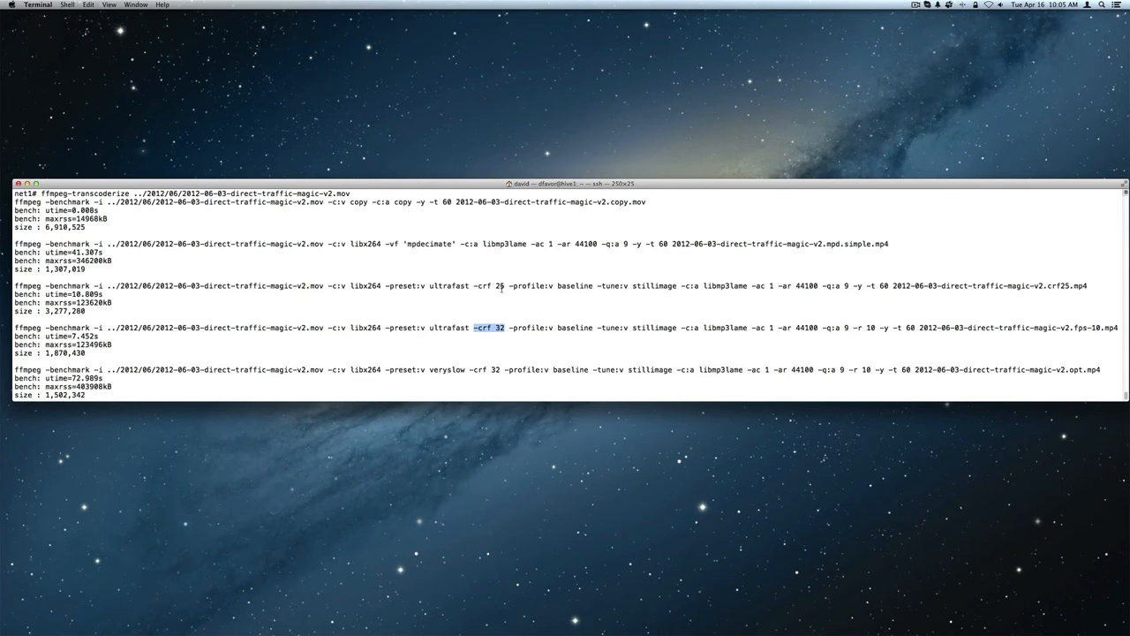
mouse_move(7, 330)
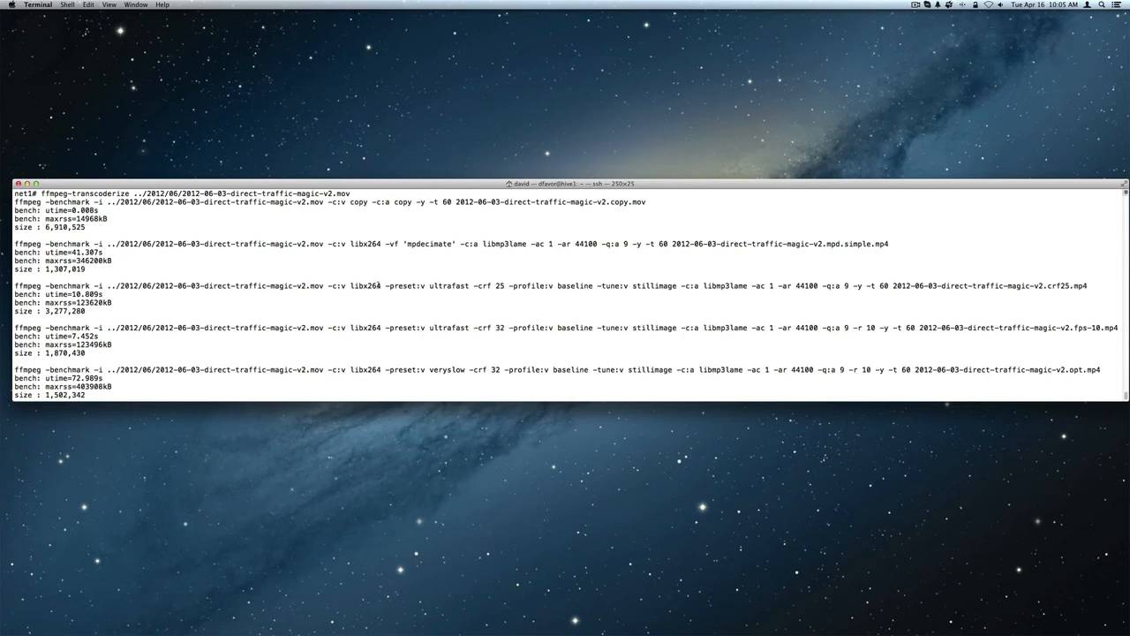
double_click(498, 286)
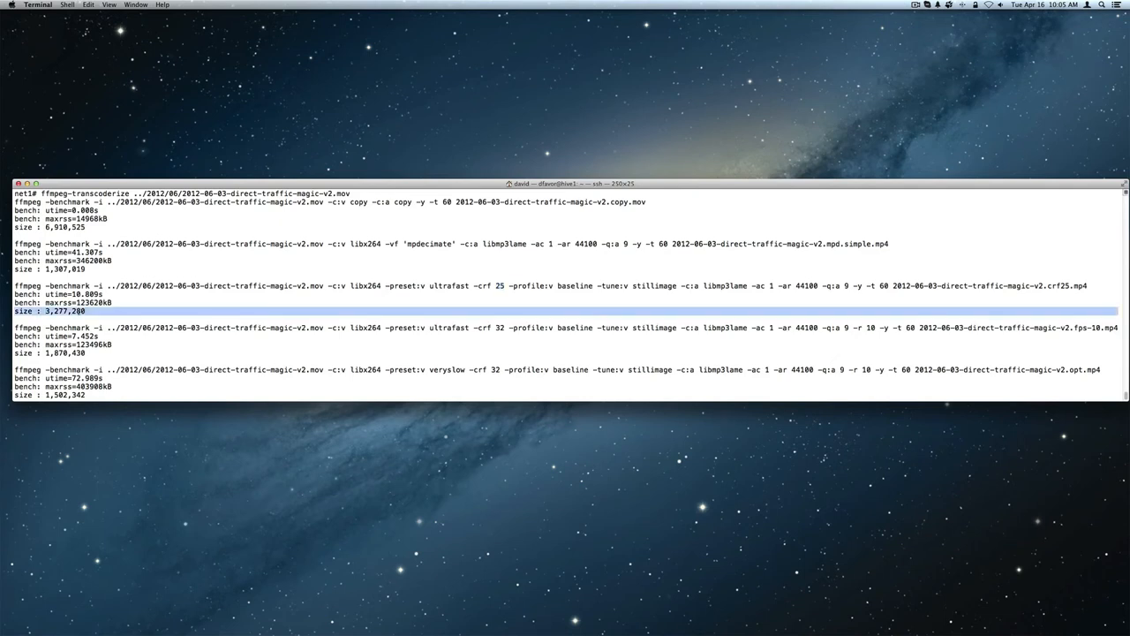
click(124, 304)
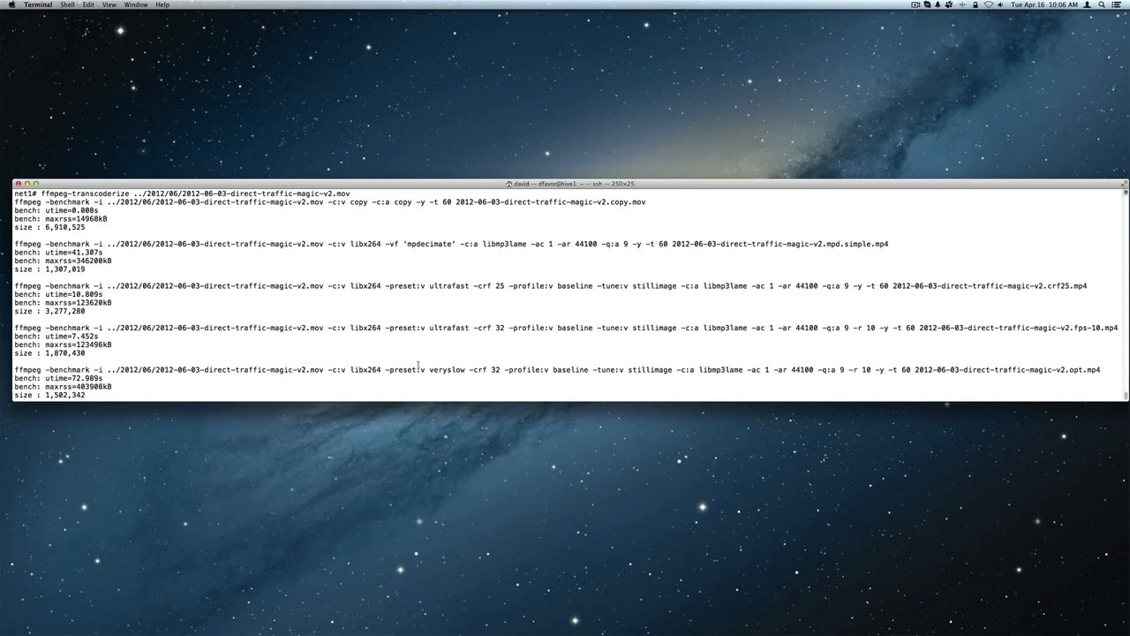
double_click(445, 369)
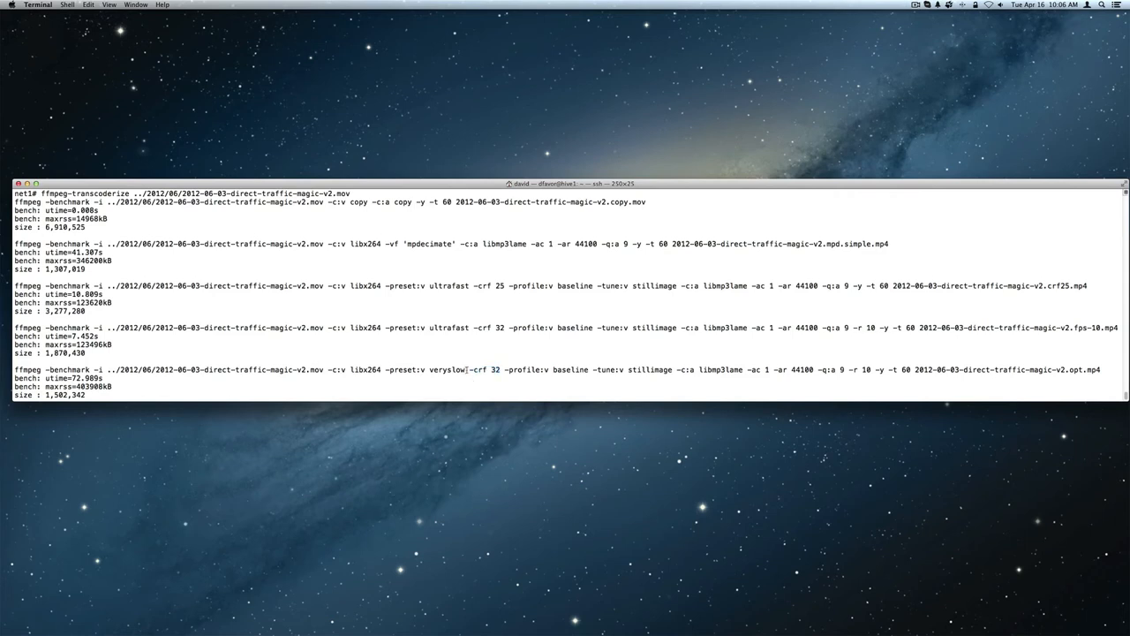
double_click(424, 370)
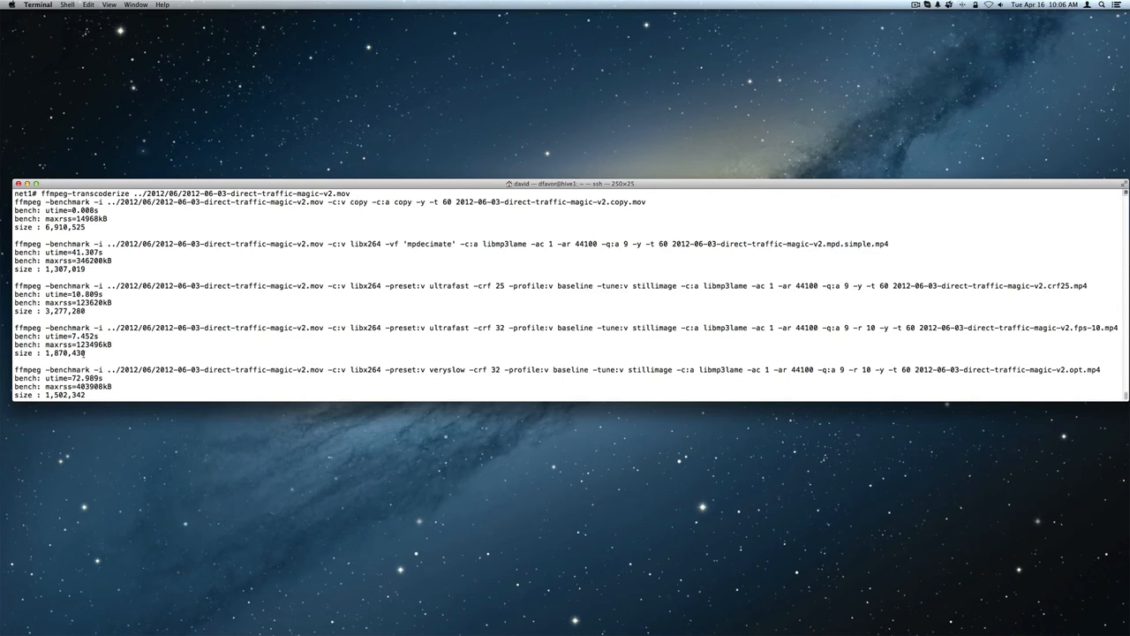
mouse_move(420, 338)
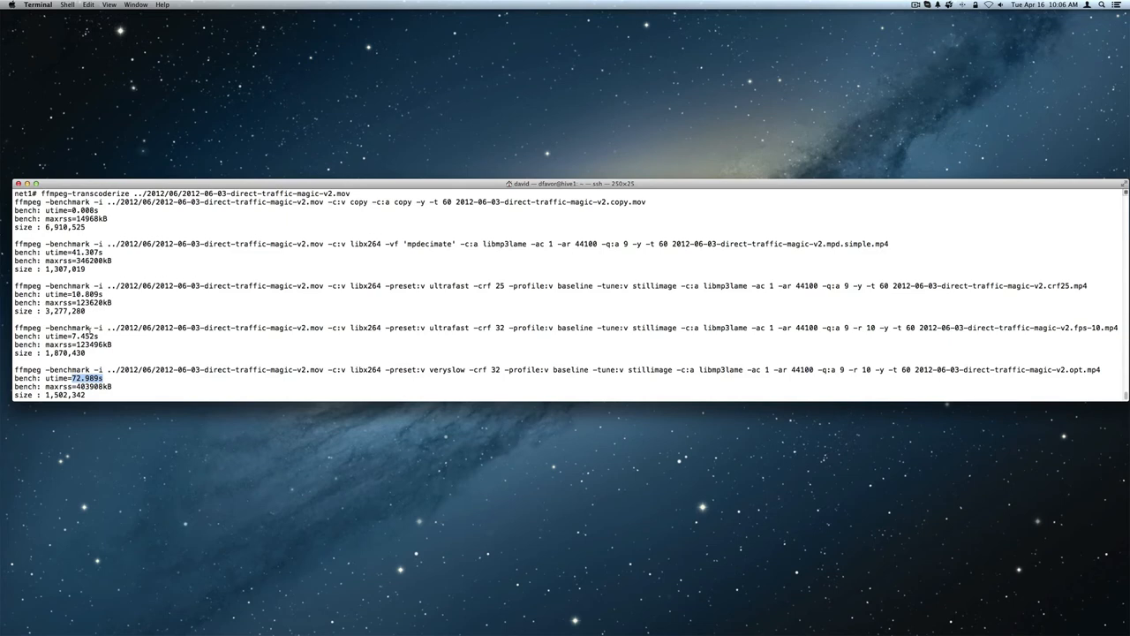
triple_click(565, 326)
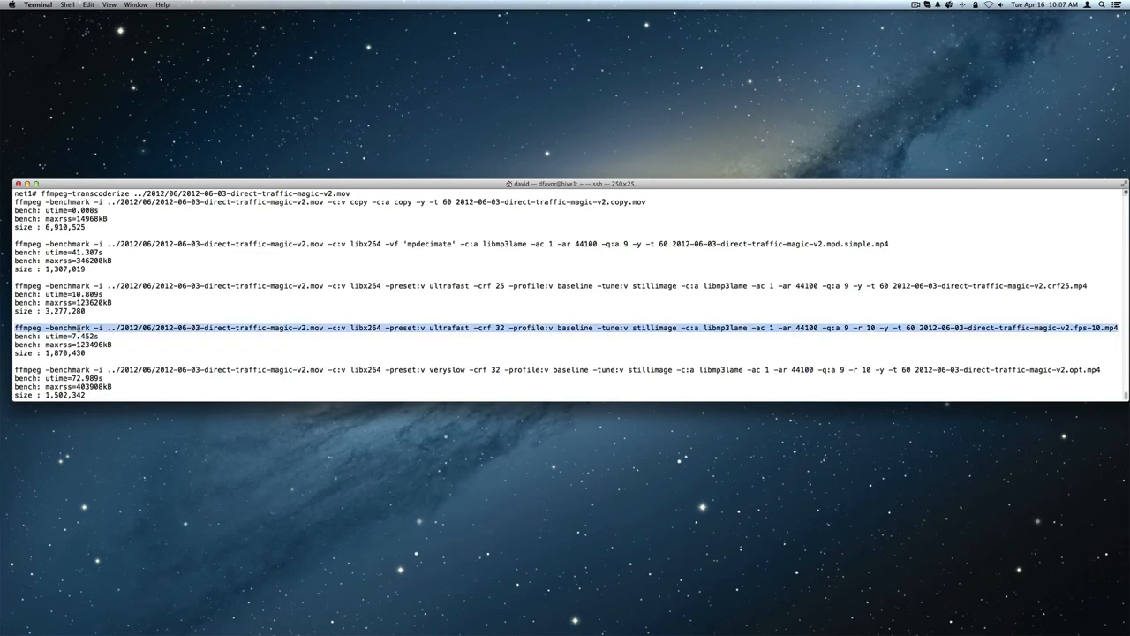
double_click(67, 369)
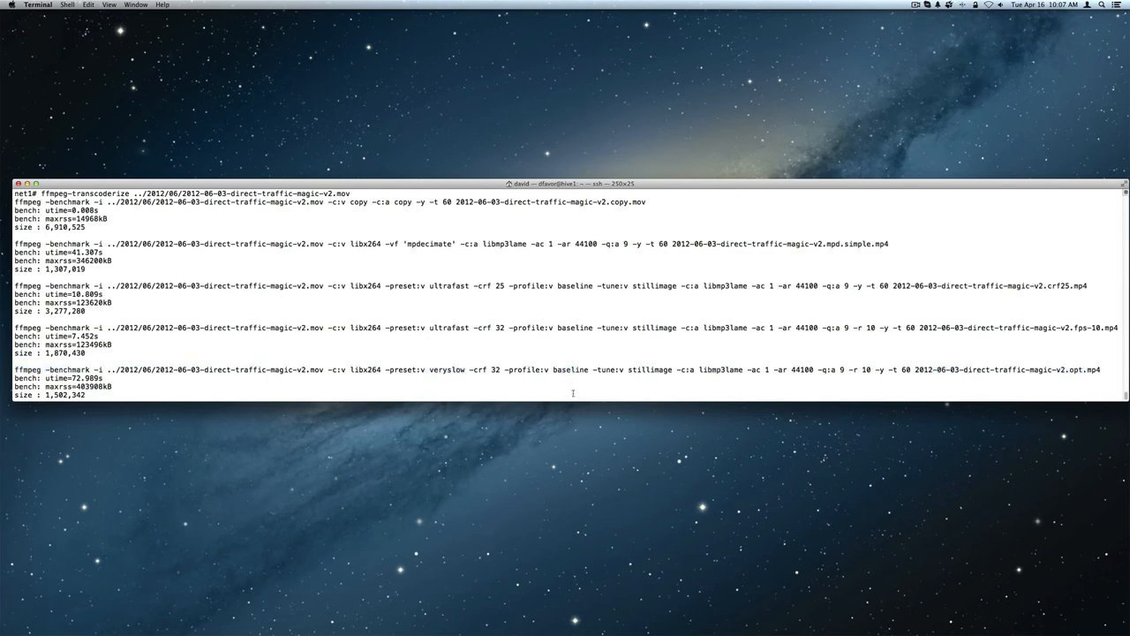
mouse_move(519, 364)
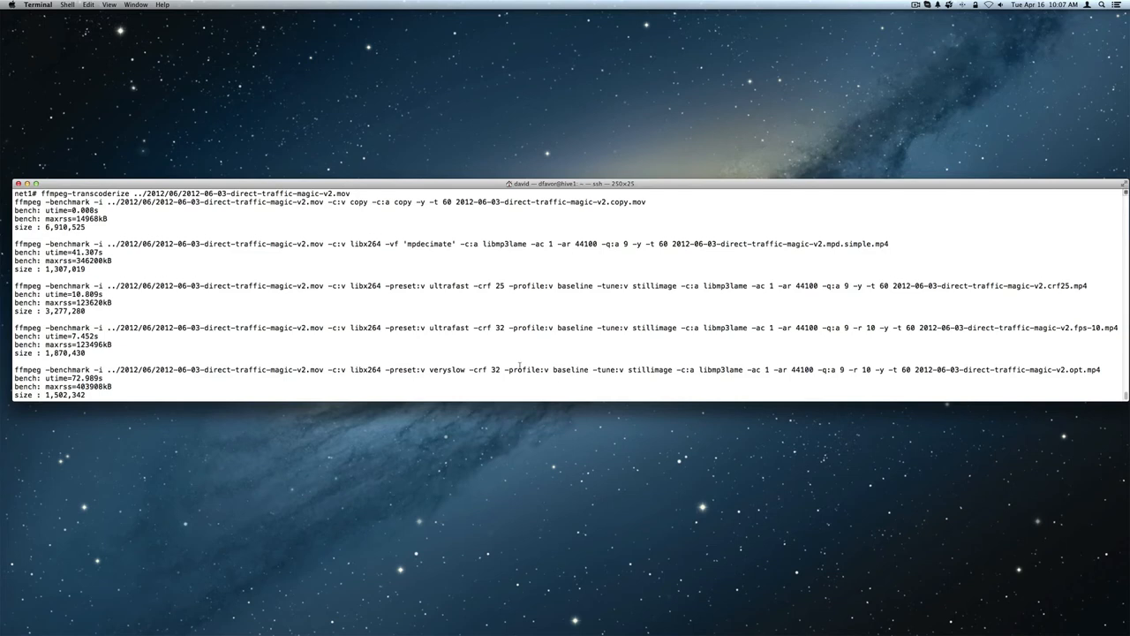
mouse_move(864, 318)
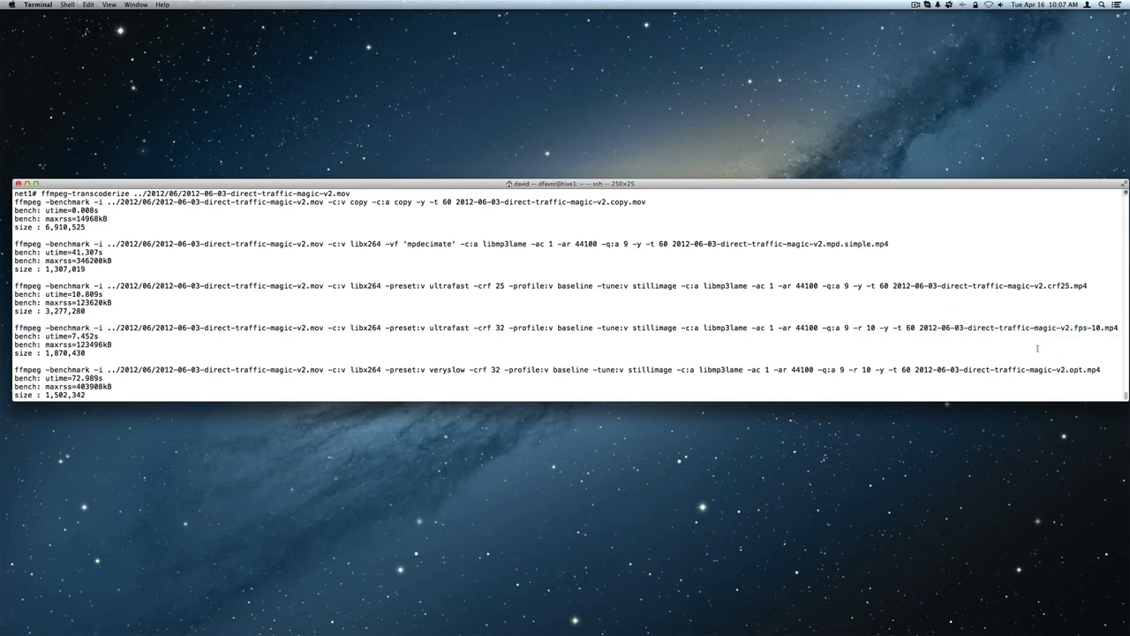
mouse_move(600, 339)
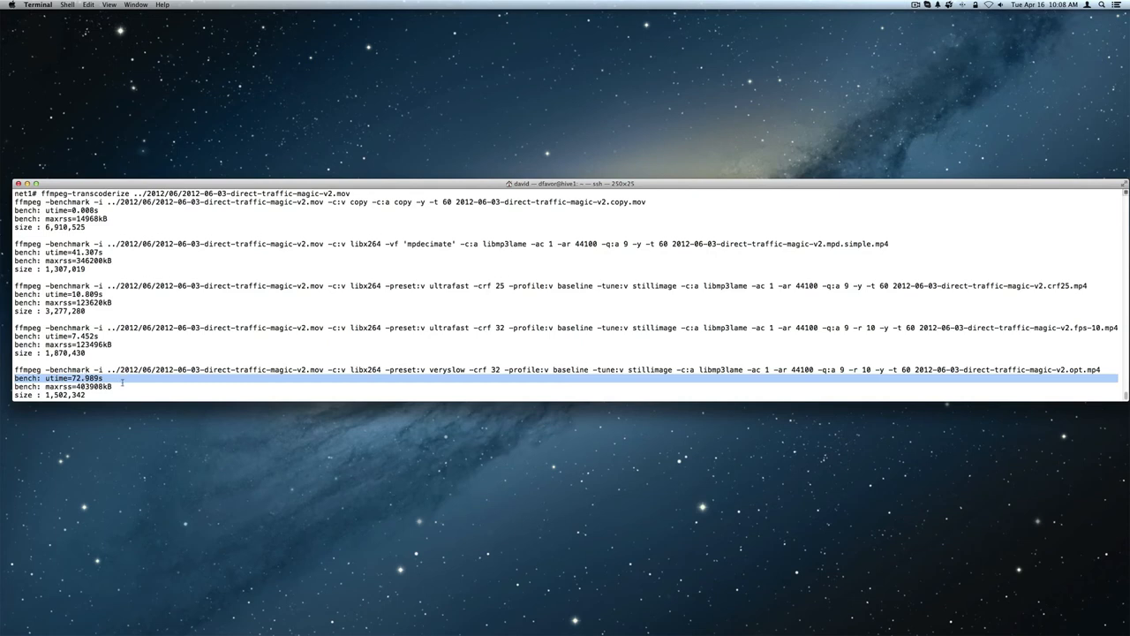
mouse_move(131, 386)
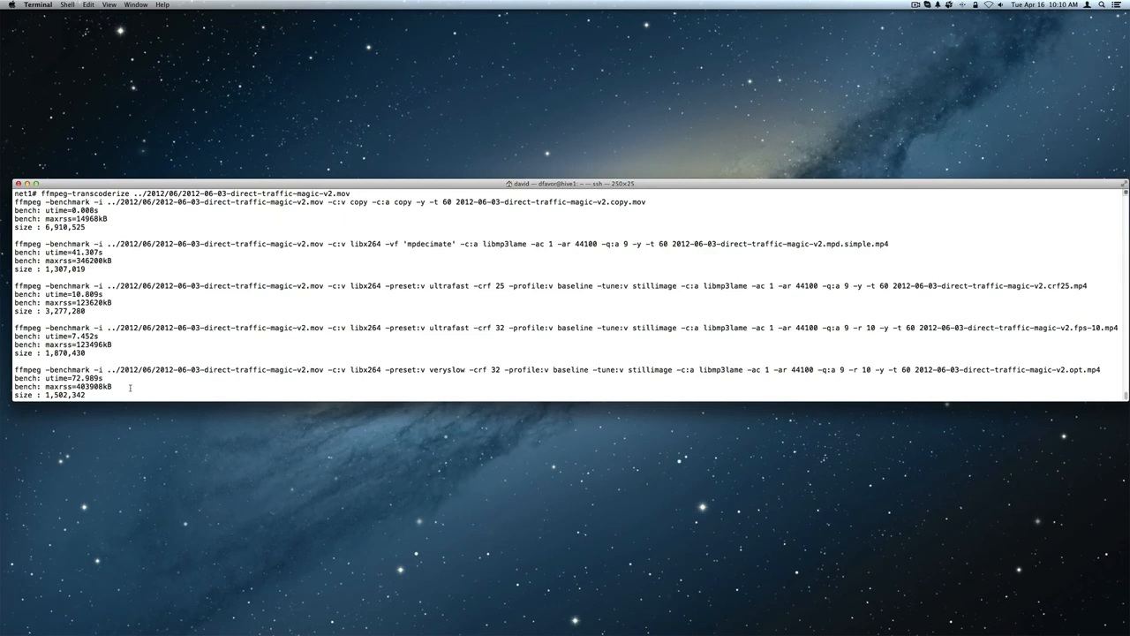
mouse_move(268, 395)
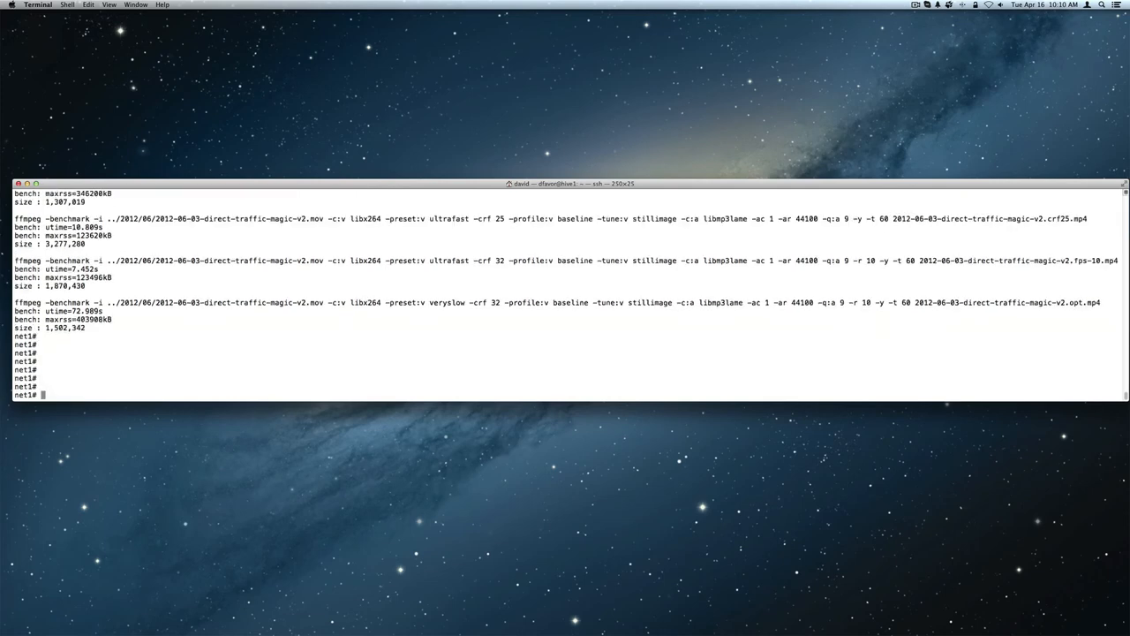
Probe the source .mov with ffmpeg -i via history and mark its 1280x720 resolution
text(h)
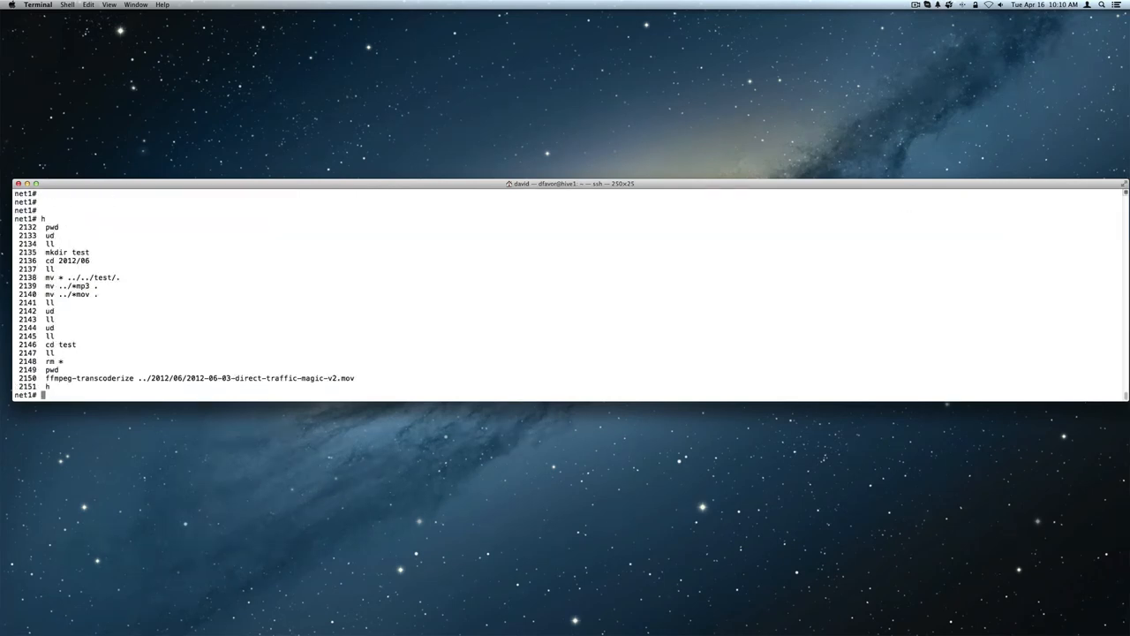
text(ffi)
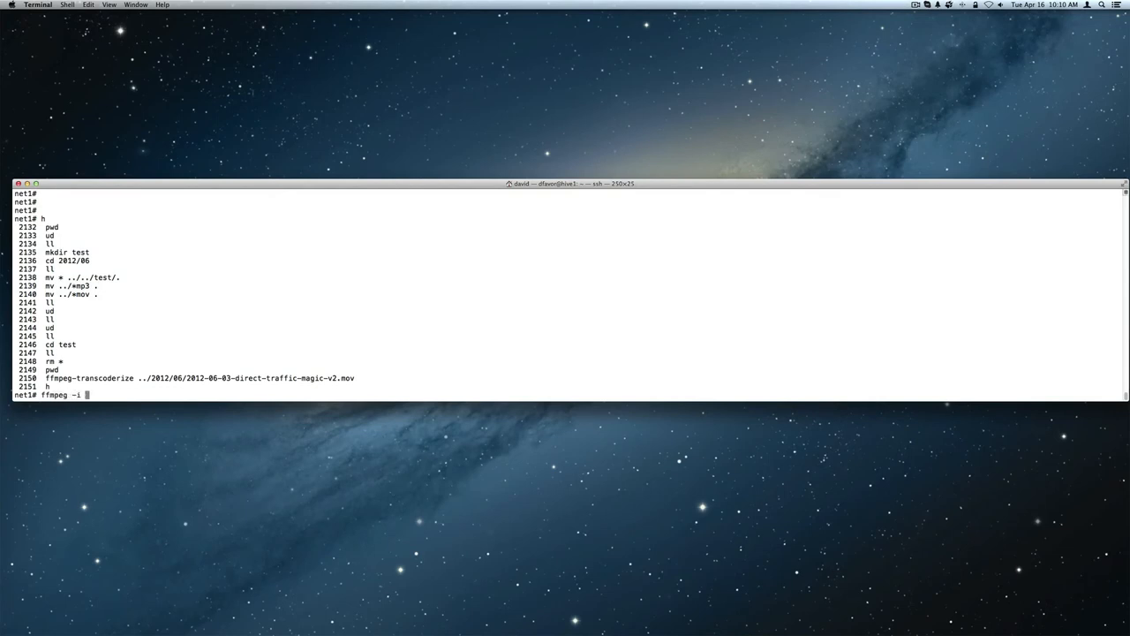
double_click(177, 378)
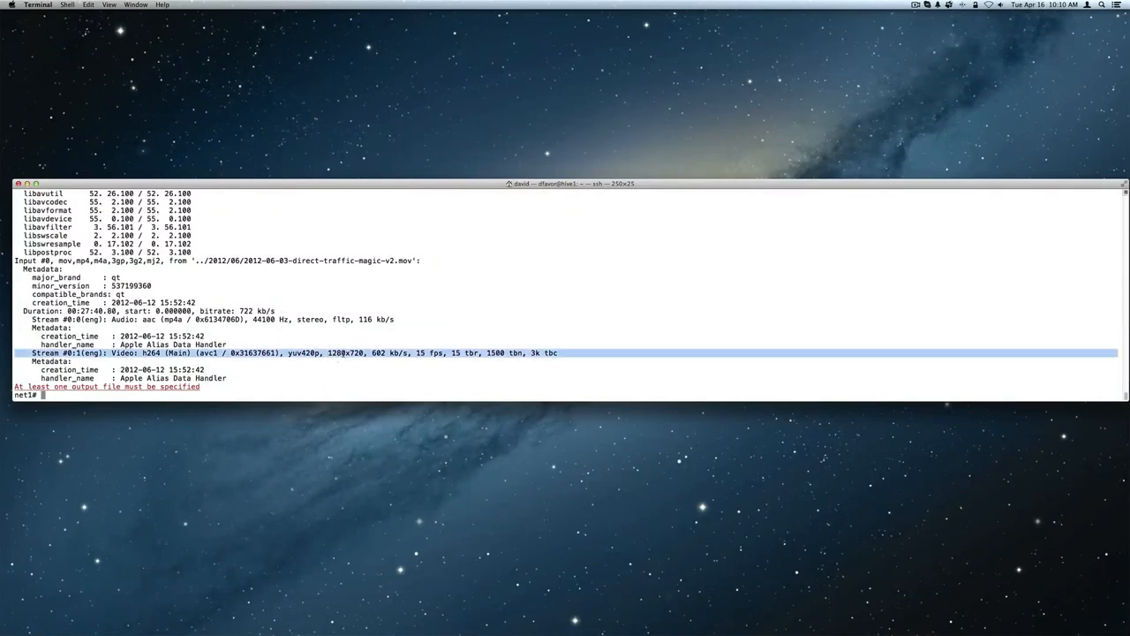
mouse_move(367, 372)
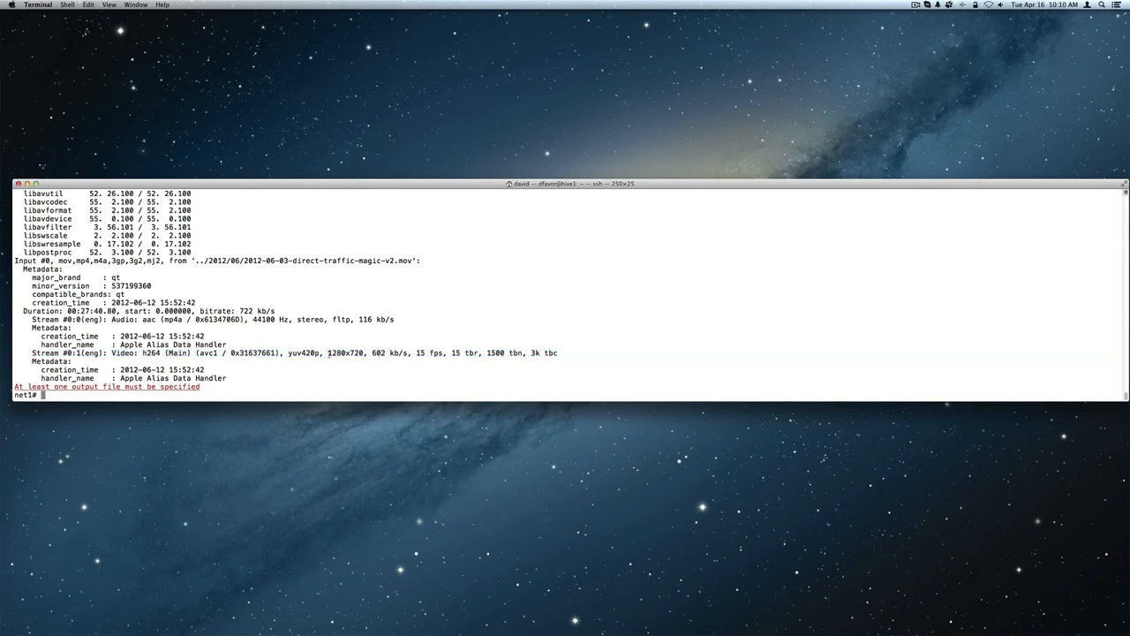
double_click(342, 353)
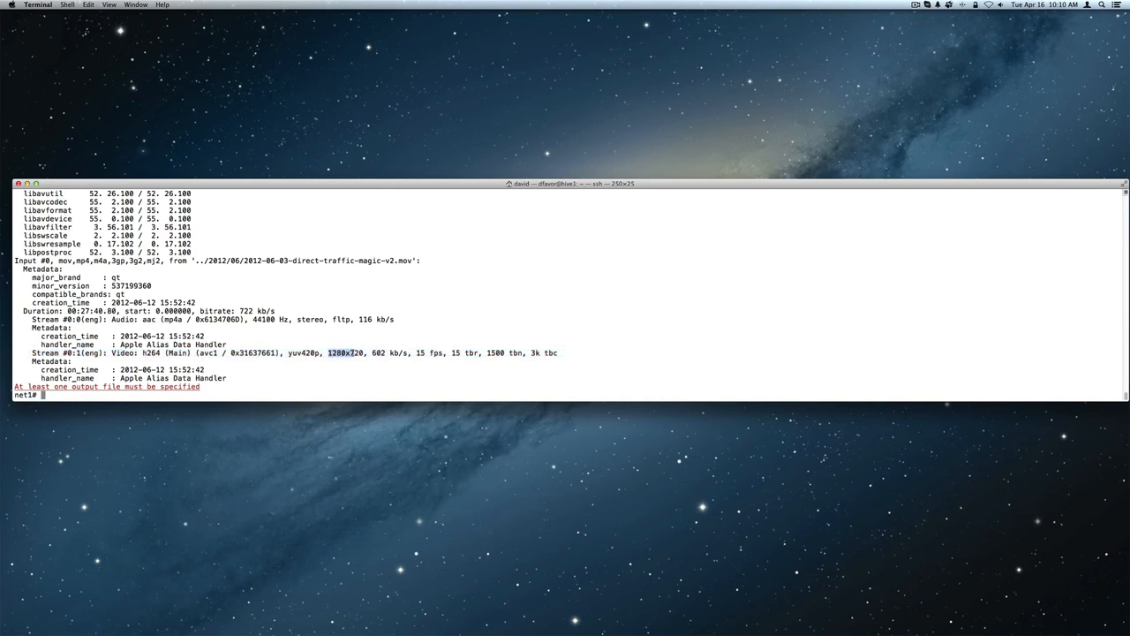